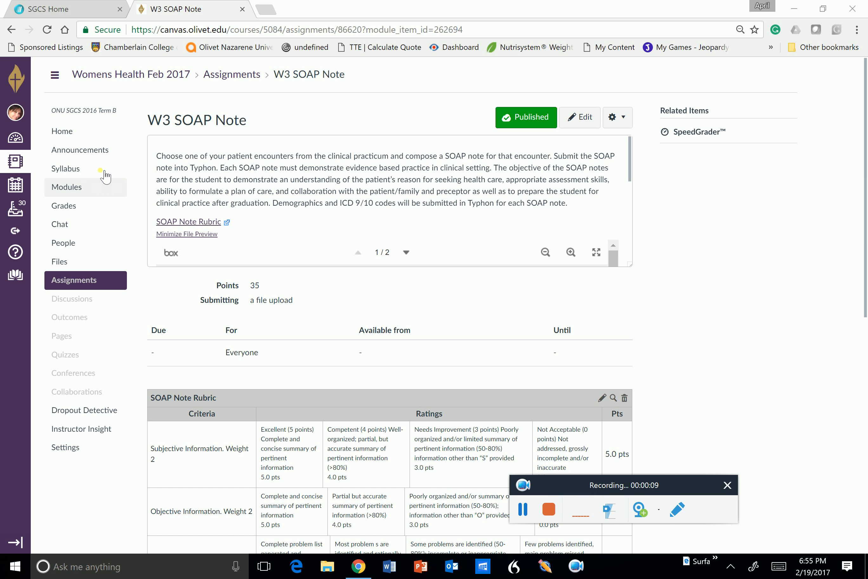
{"action": "mouse_move", "coordinate": [211, 376]}
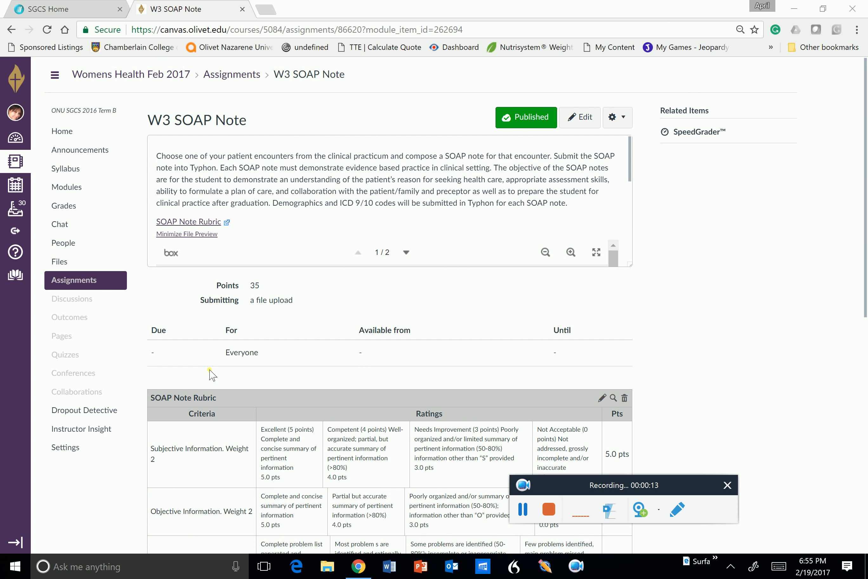
Review the W3 SOAP Note rubric to the bottom, then return to the previous module item
{"action": "scroll", "scroll_direction": "down", "scroll_amount": 3}
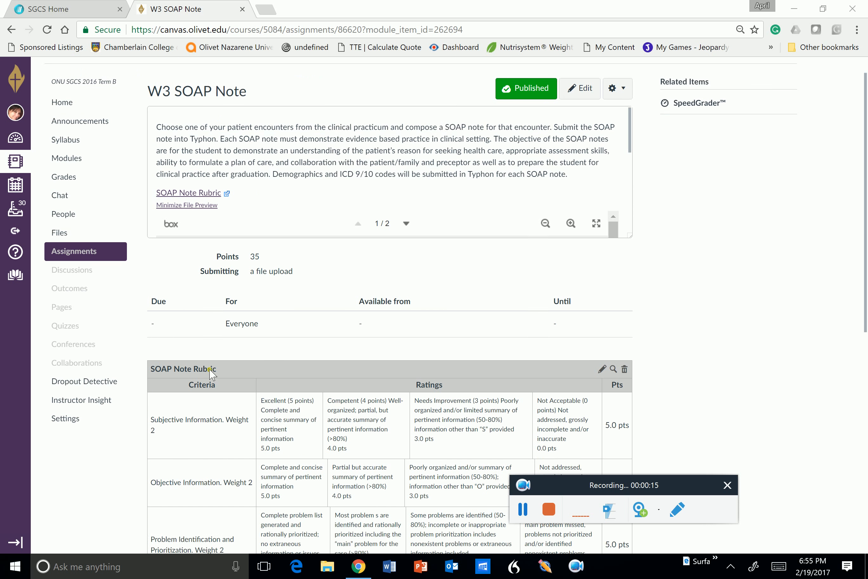
{"action": "scroll", "scroll_direction": "down", "scroll_amount": 3}
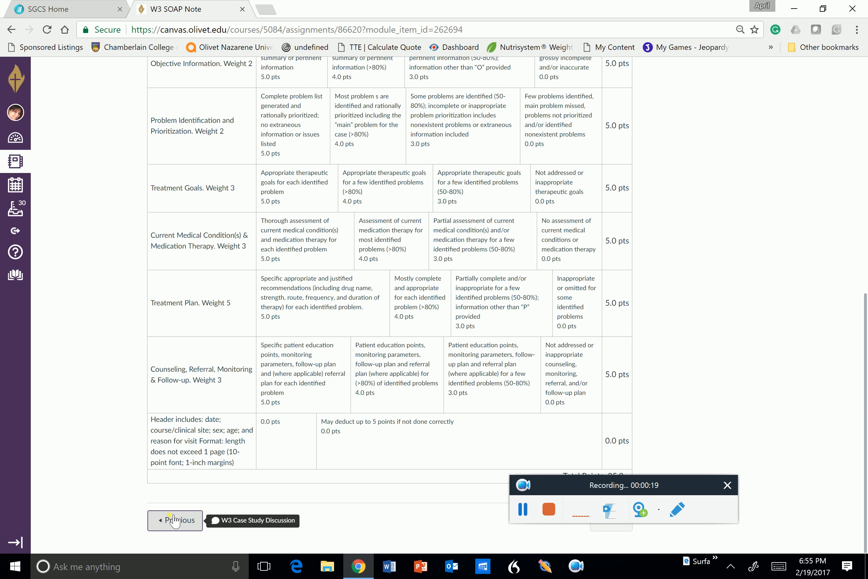
{"action": "left_click", "coordinate": [175, 520]}
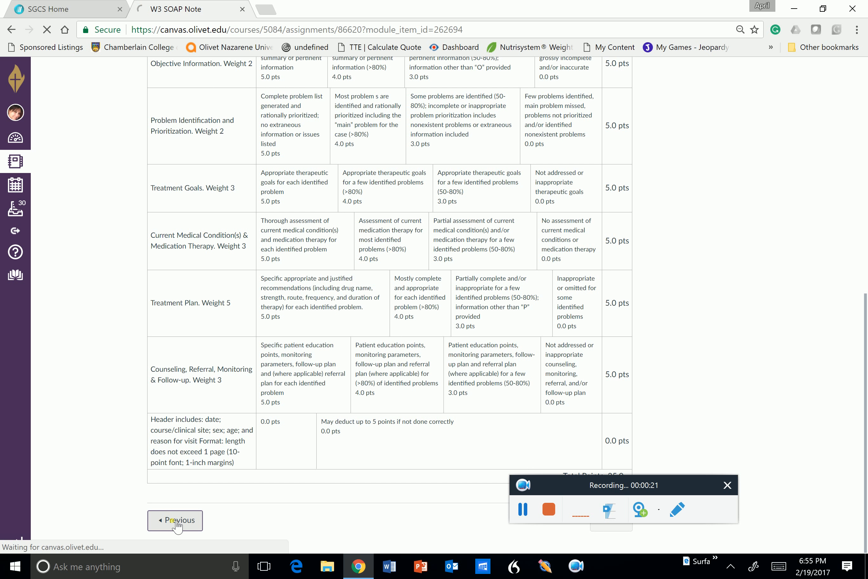
Read the W3 Case Study Discussion prompt, then advance to the next item, W3 SOAP Note
{"action": "left_click", "coordinate": [175, 520]}
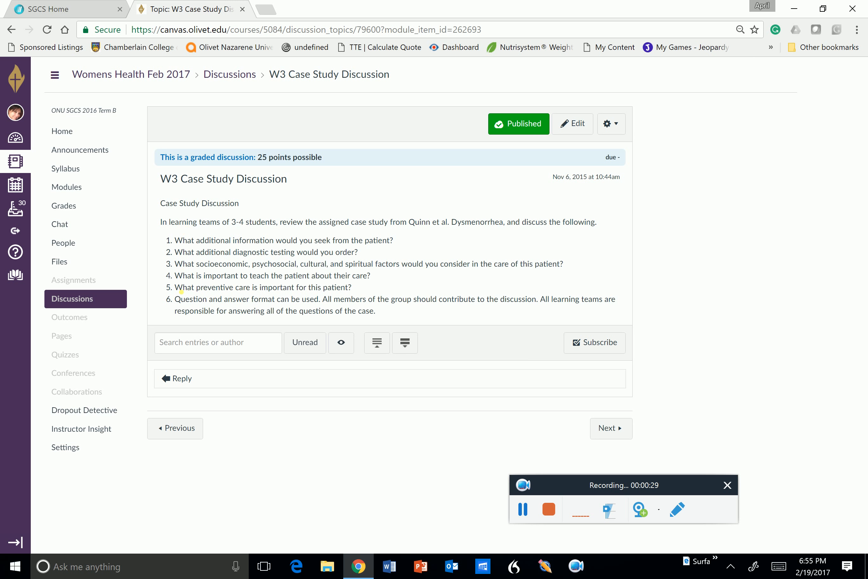
{"action": "mouse_move", "coordinate": [183, 313]}
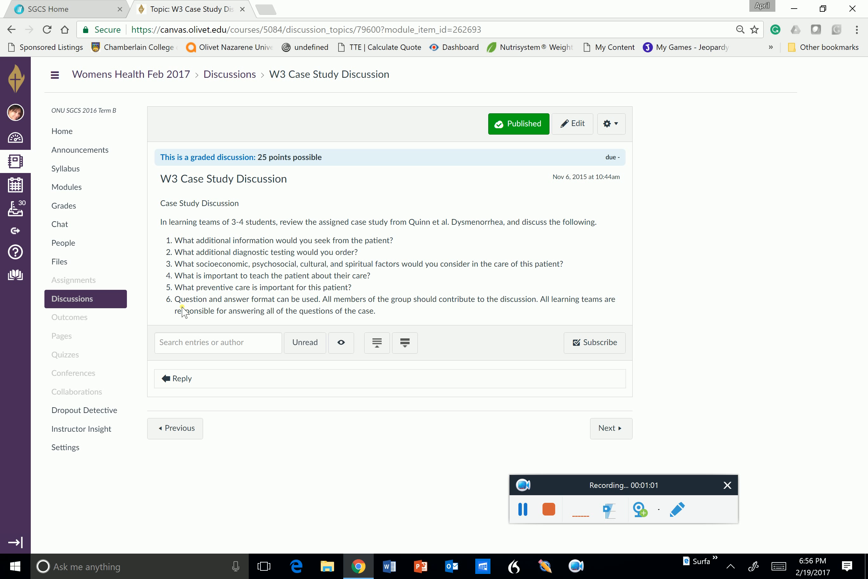
{"action": "left_click", "coordinate": [610, 429]}
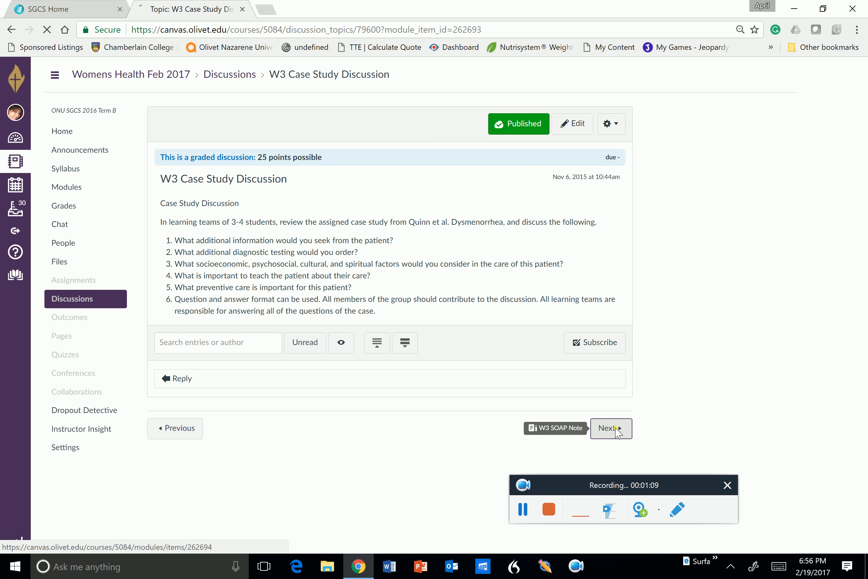
{"action": "left_click", "coordinate": [611, 429]}
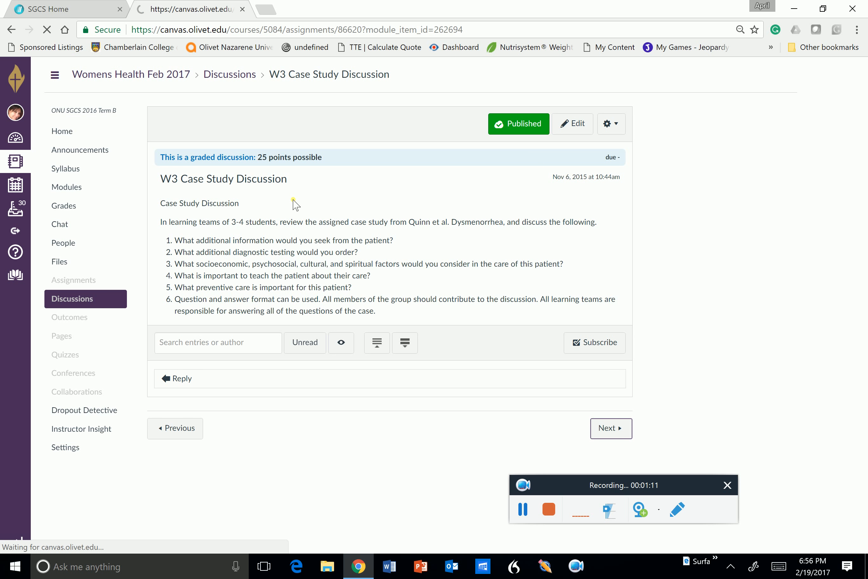